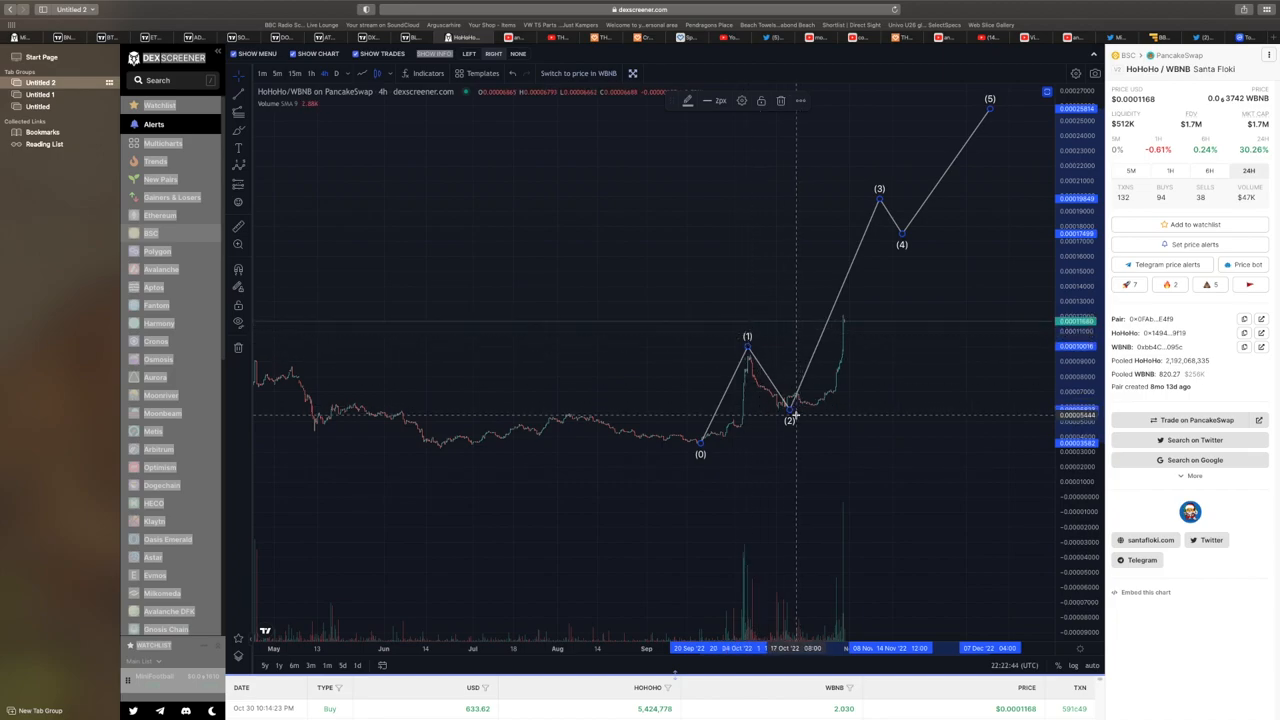
pyautogui.moveTo(882, 178)
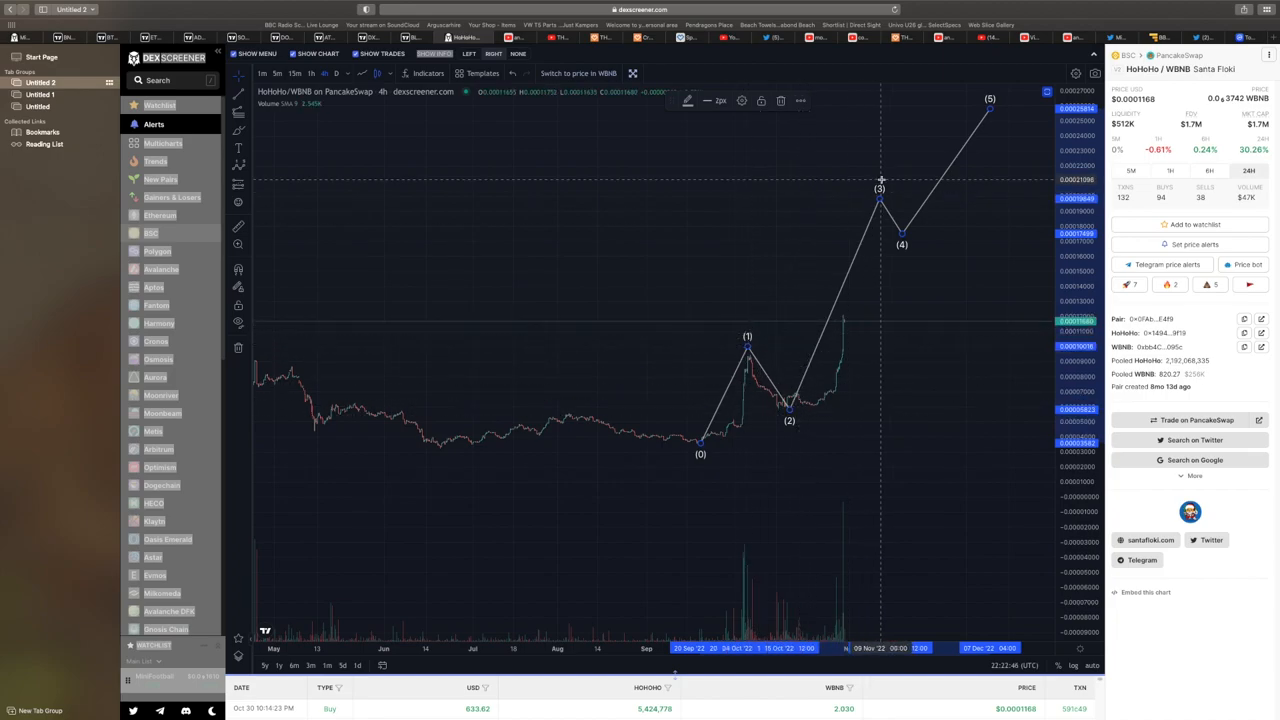